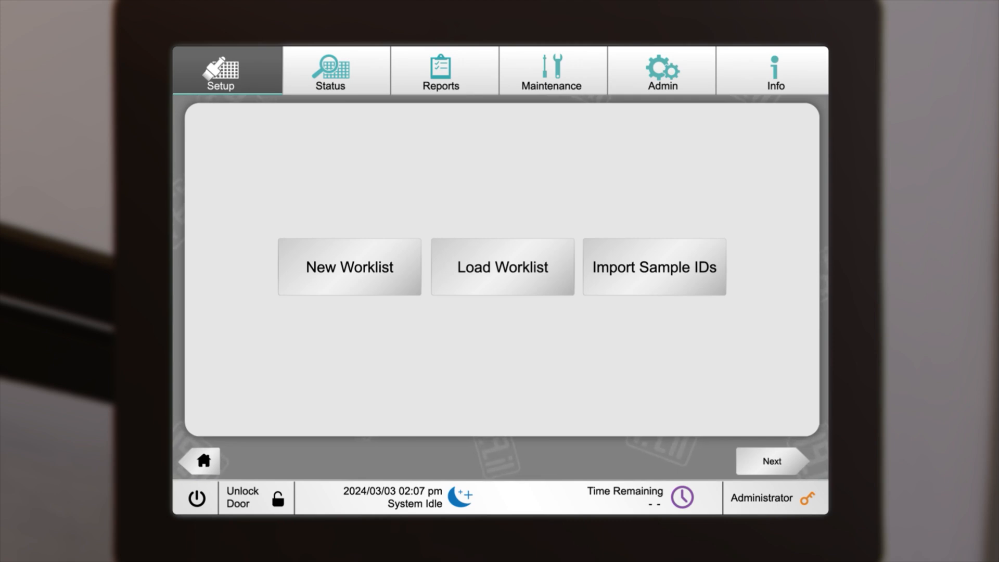
Step: Start a new worklist, name the run 'Test 1234' and continue to sample ID entry
left_click(350, 266)
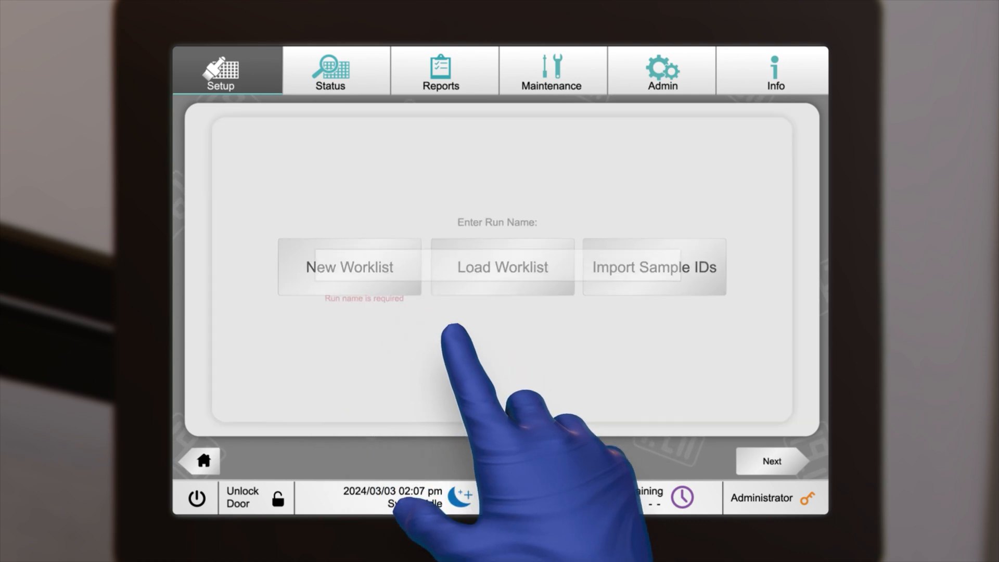
left_click(349, 267)
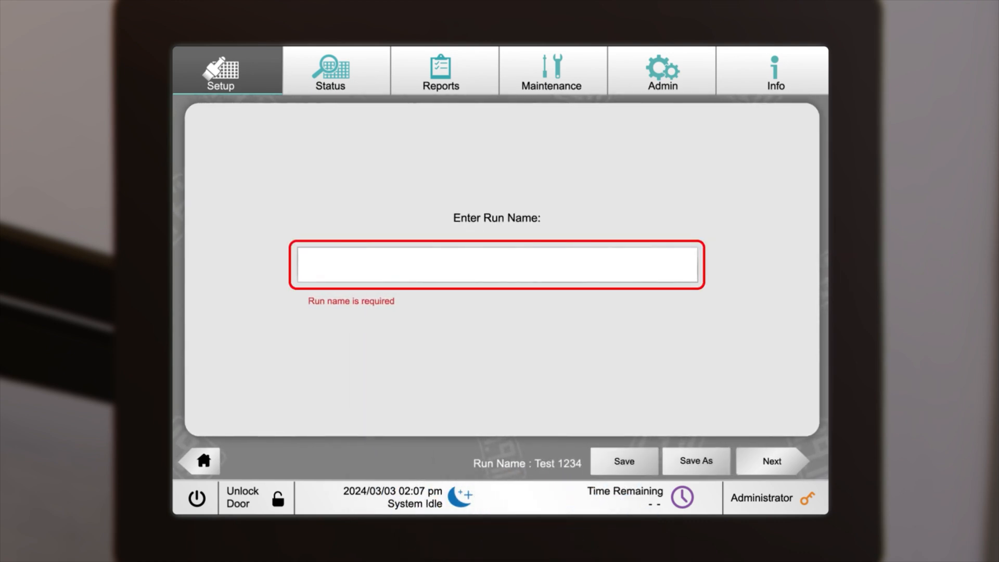
type("Test 1234")
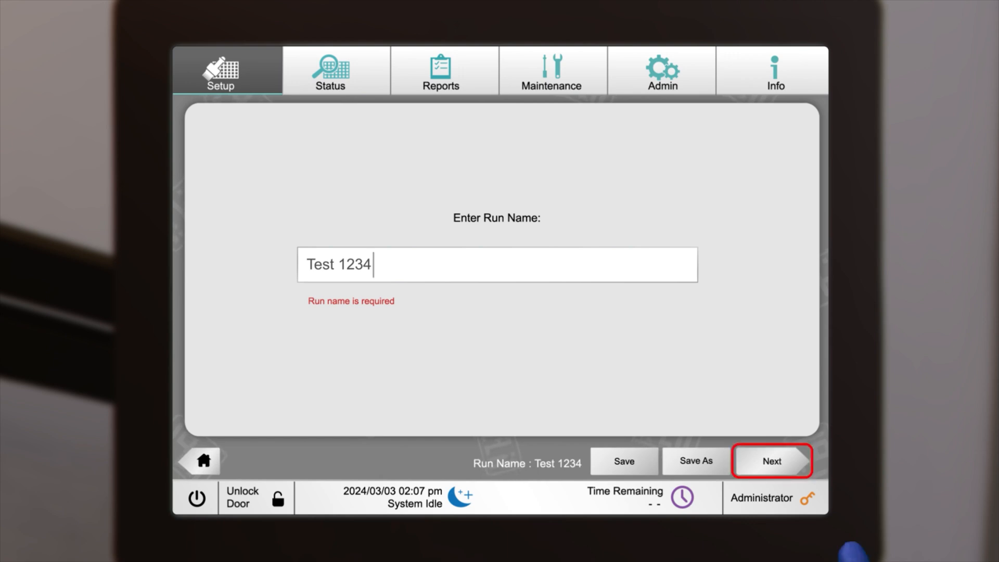
left_click(771, 461)
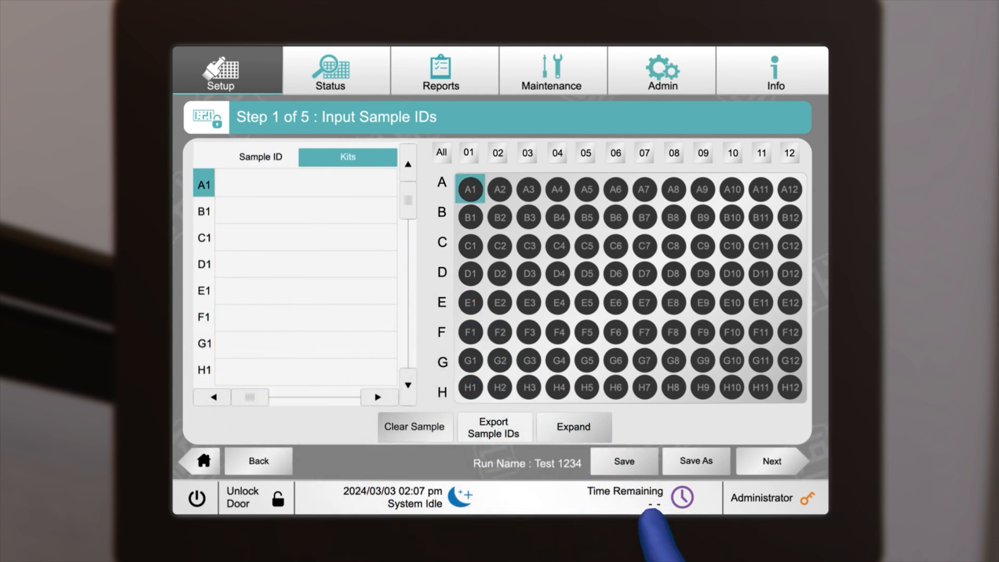
Step: Enter IDs Sample 1001–1008 for wells A1–H1 and advance to kit assignment
type("Sample 1001")
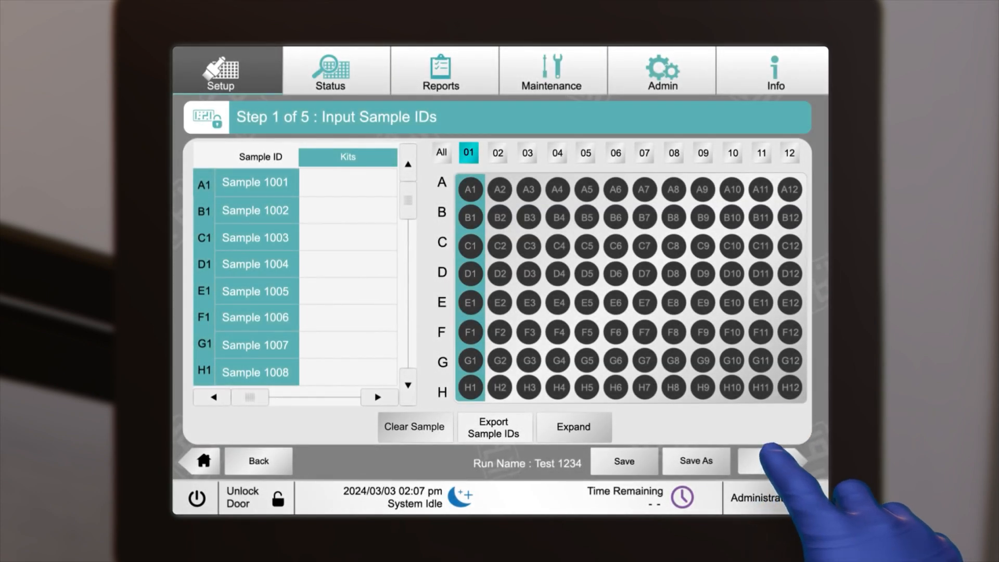
left_click(771, 461)
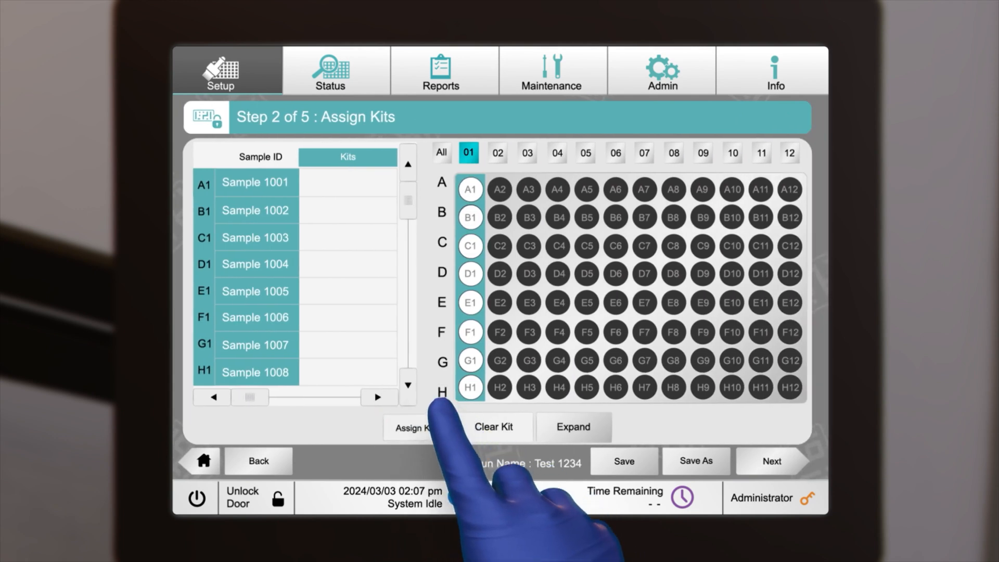
Step: Scan and confirm kit barcode GPP.1:PF-12345 for all eight samples, then advance to sample types
left_click(415, 427)
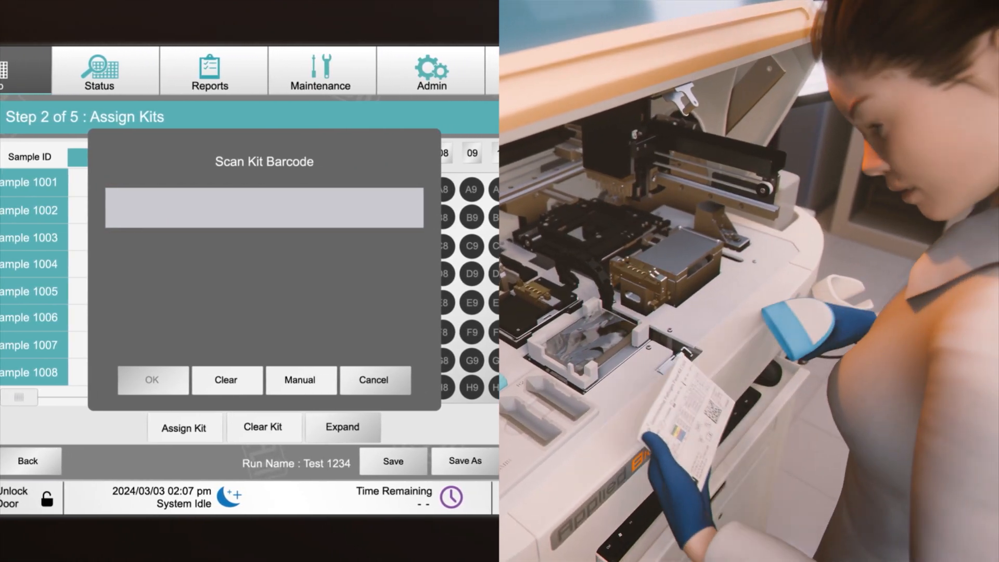
type("GPP.1:PF-12345")
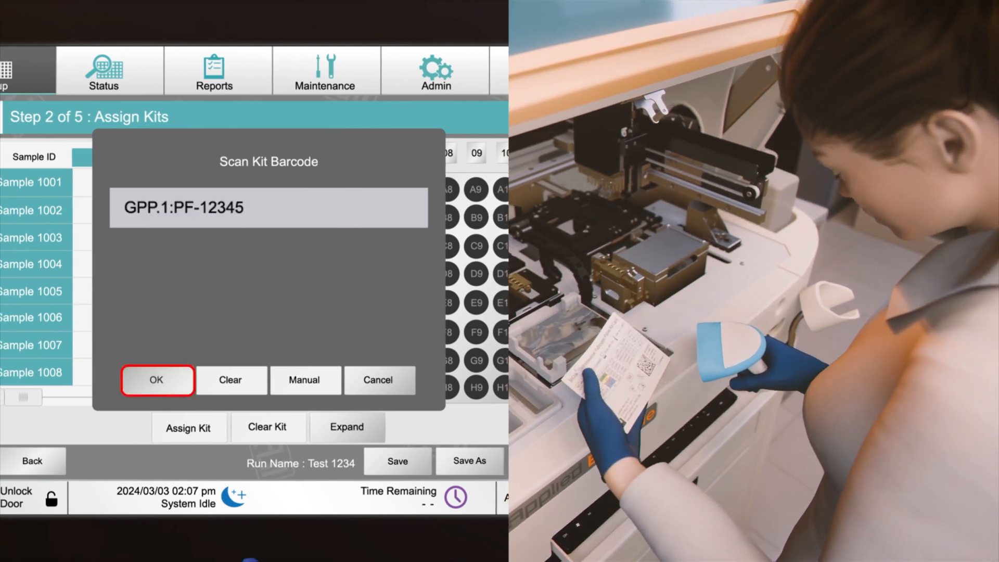
left_click(156, 380)
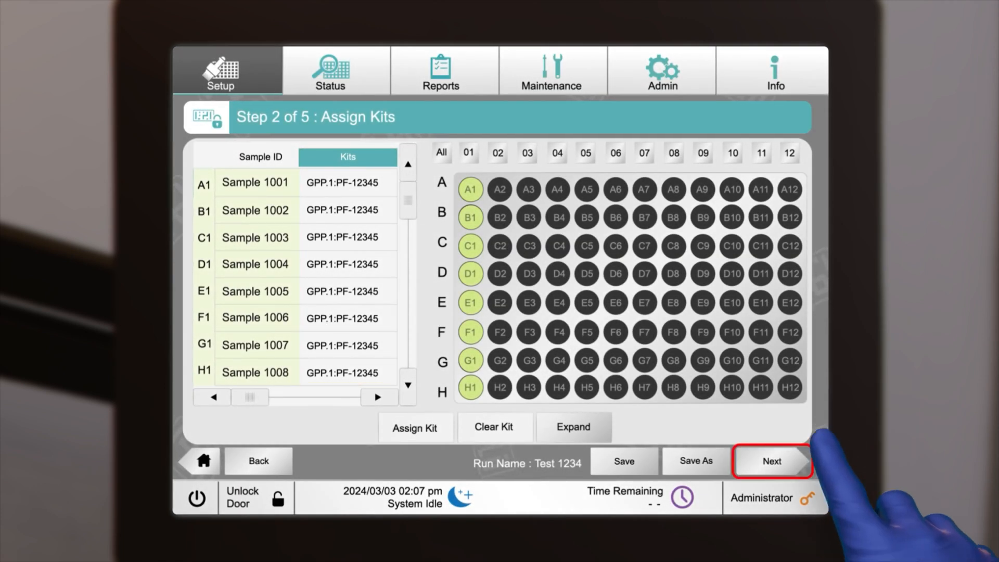
left_click(771, 461)
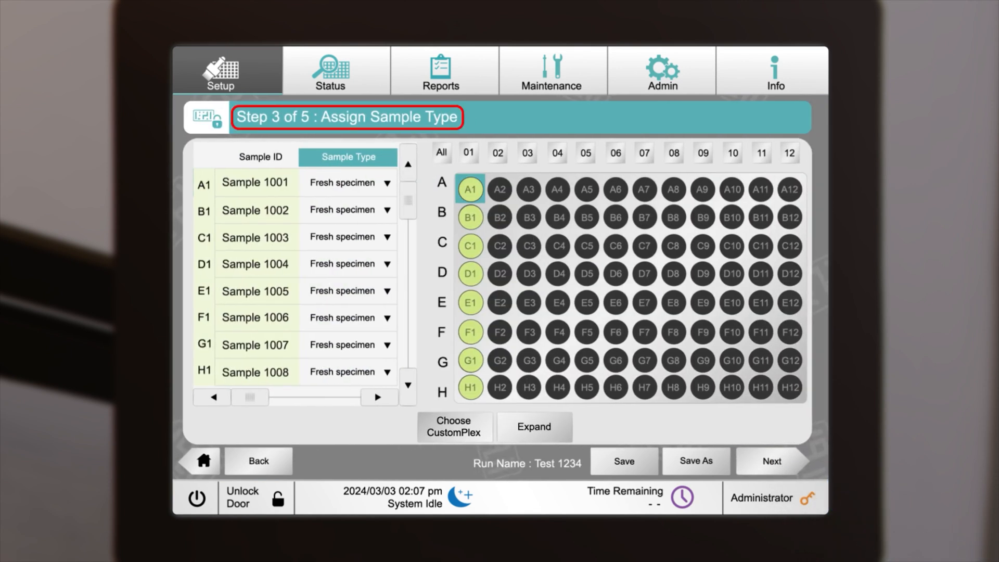
Step: Set C1–E1 to Frozen specimen and H1 to GPP.1-NC, then advance to CustomPlex reports
left_click(348, 182)
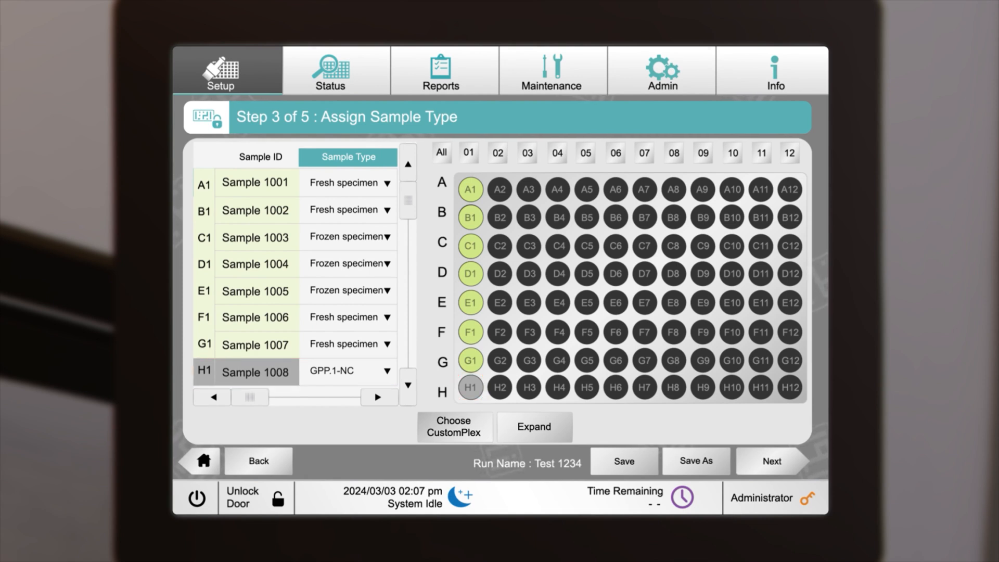
left_click(771, 461)
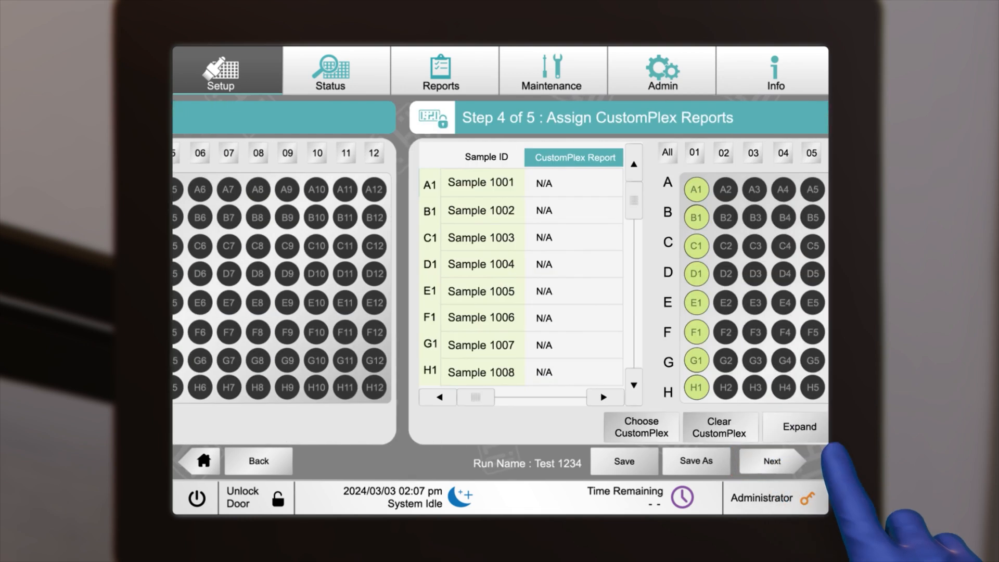
Step: Assign the GPP.1-Bacteria only CustomPlex report to Sample 1001
left_click(795, 427)
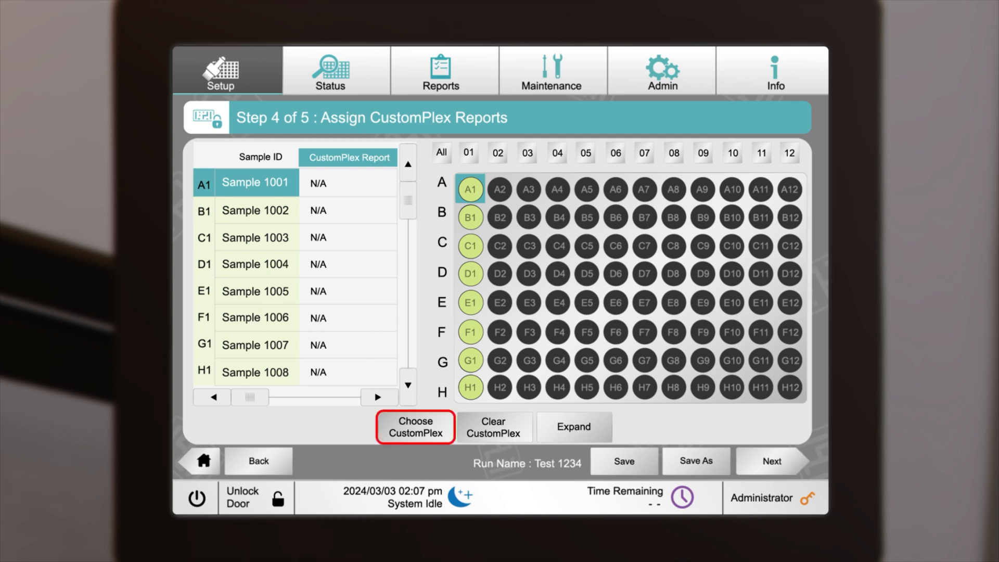
left_click(414, 426)
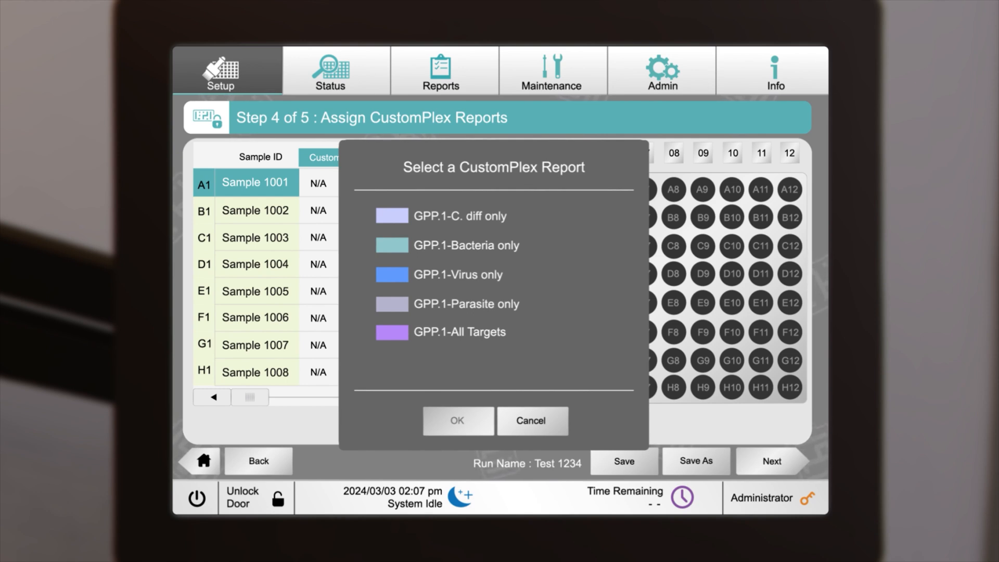
left_click(465, 245)
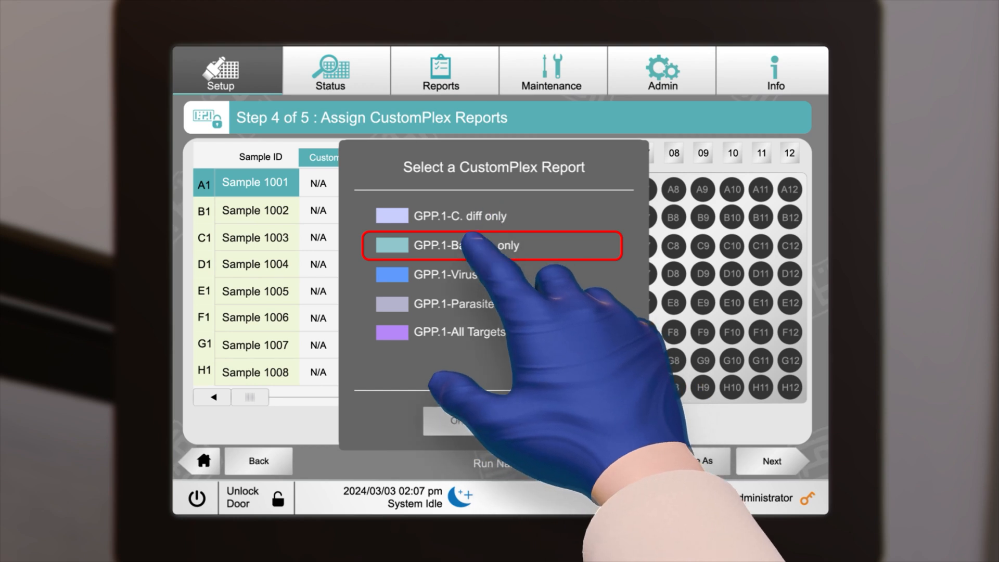
left_click(490, 246)
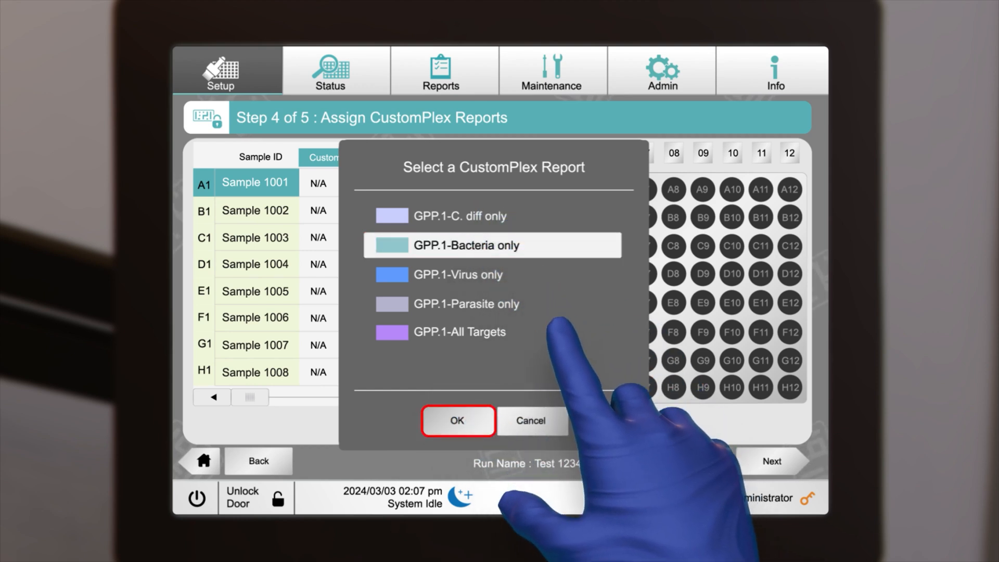
left_click(457, 421)
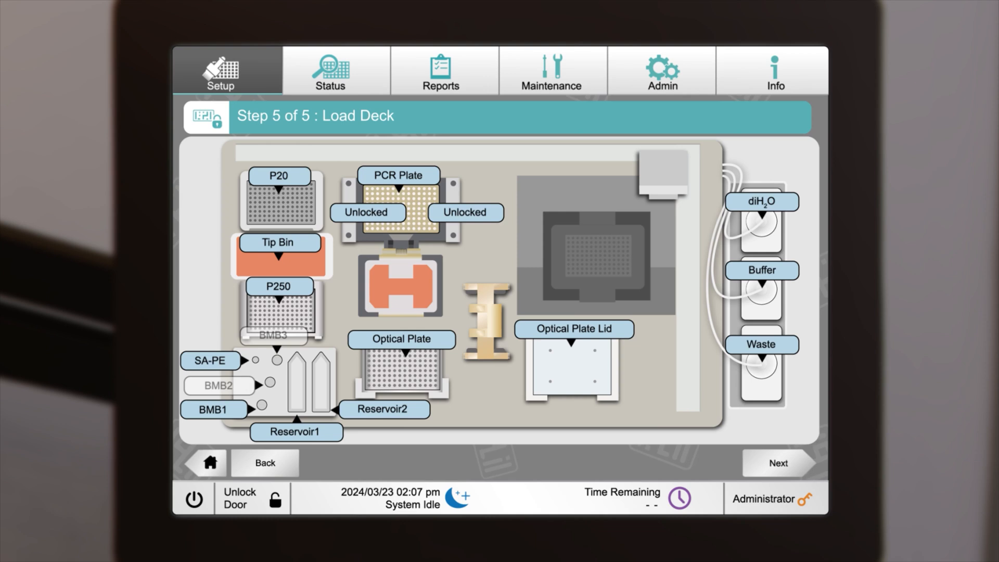
Step: Mark the diH2O, Waste and Buffer containers as loaded on the deck
left_click(761, 201)
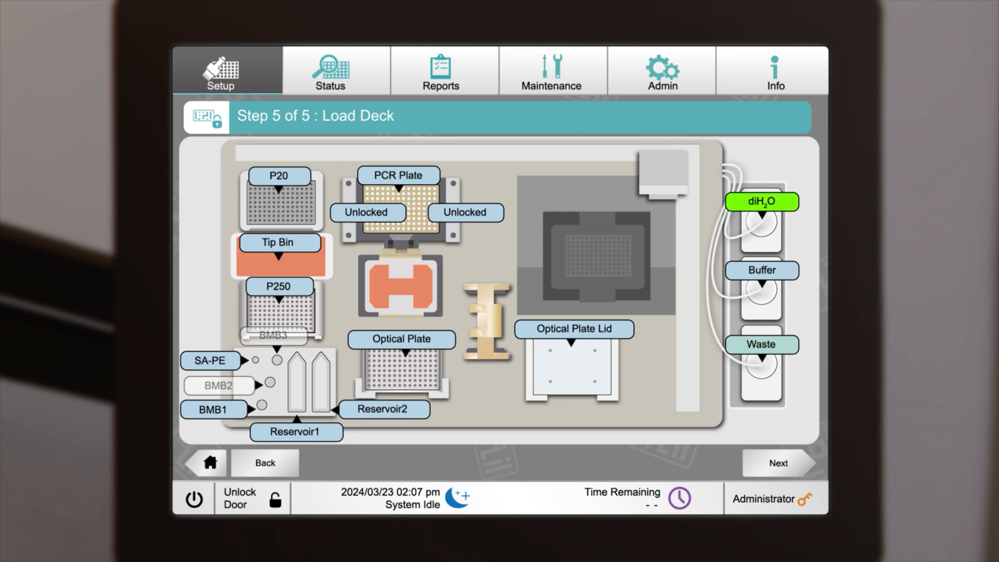
left_click(760, 344)
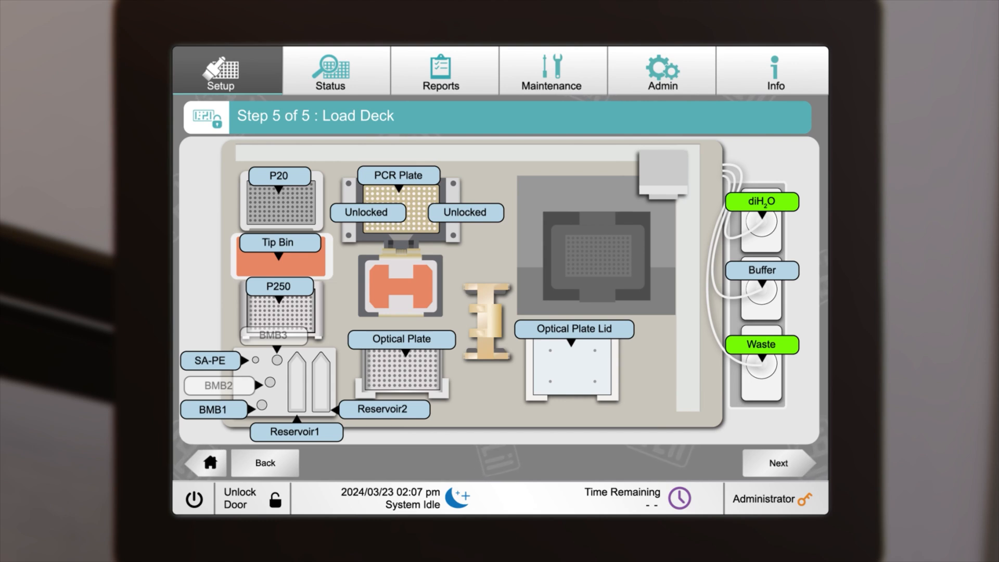
left_click(760, 270)
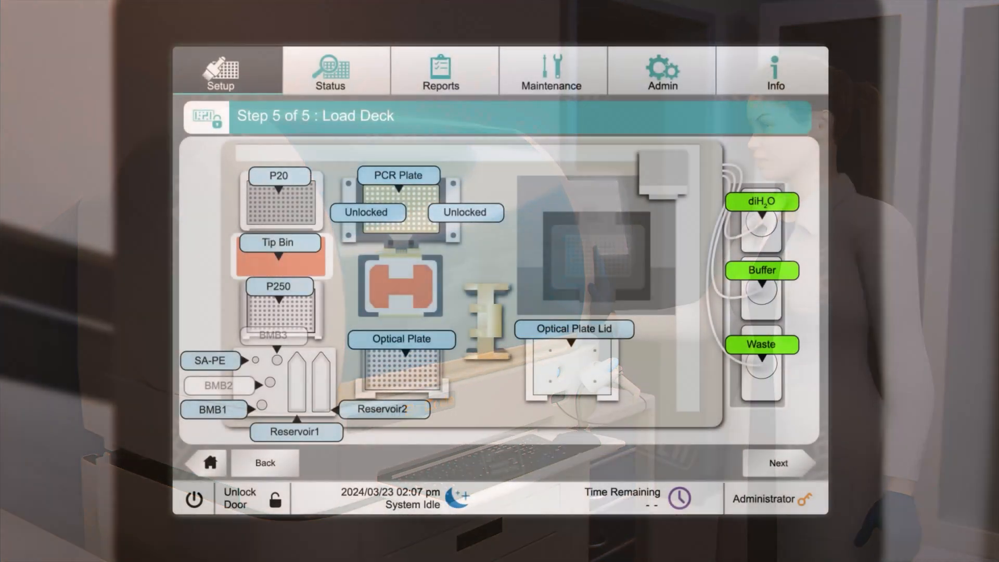
left_click(777, 463)
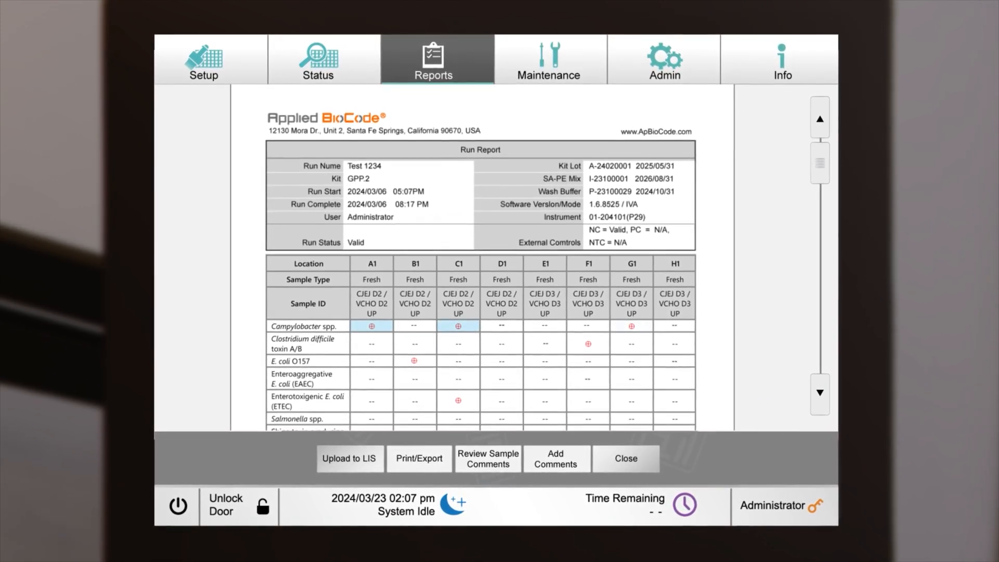
Step: Scroll the Test 1234 run report down to the pathogen detection table and legend
scroll("down", 3)
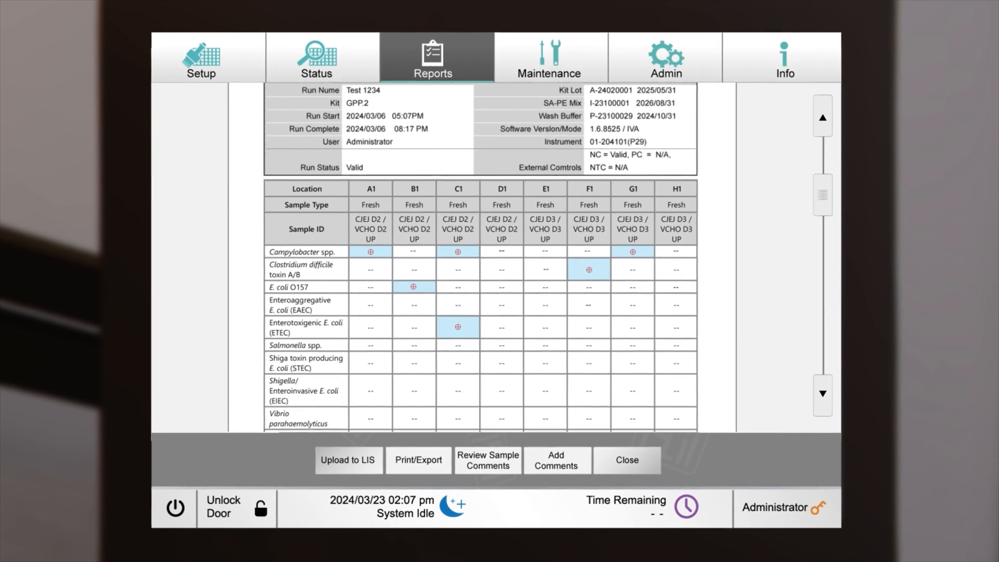
scroll("down", 3)
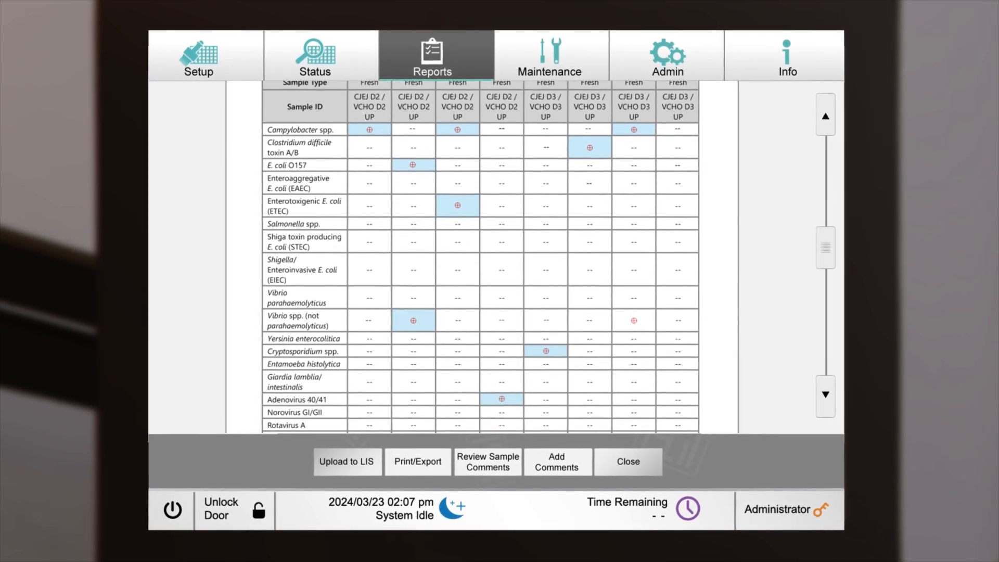
scroll("down", 3)
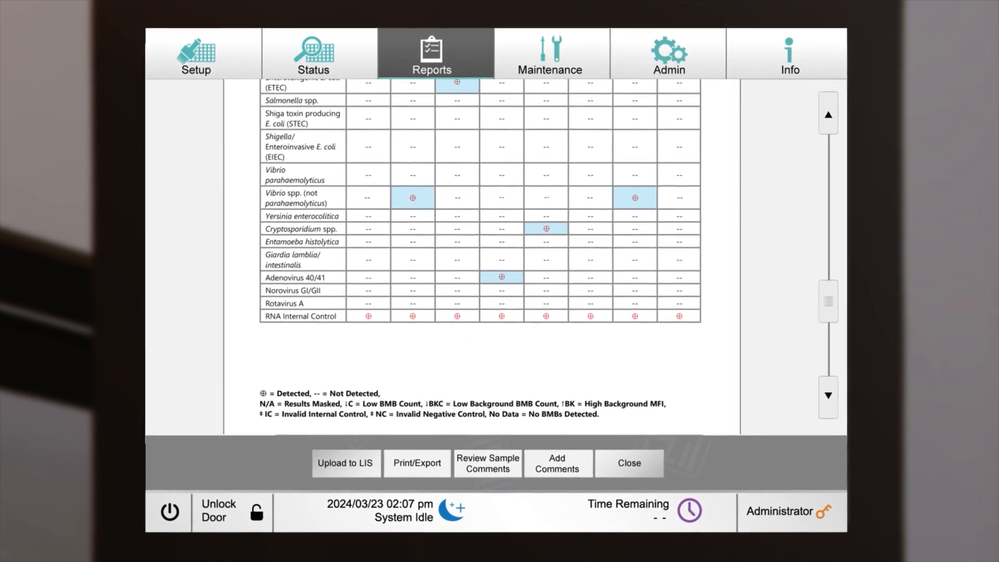
scroll("down", 3)
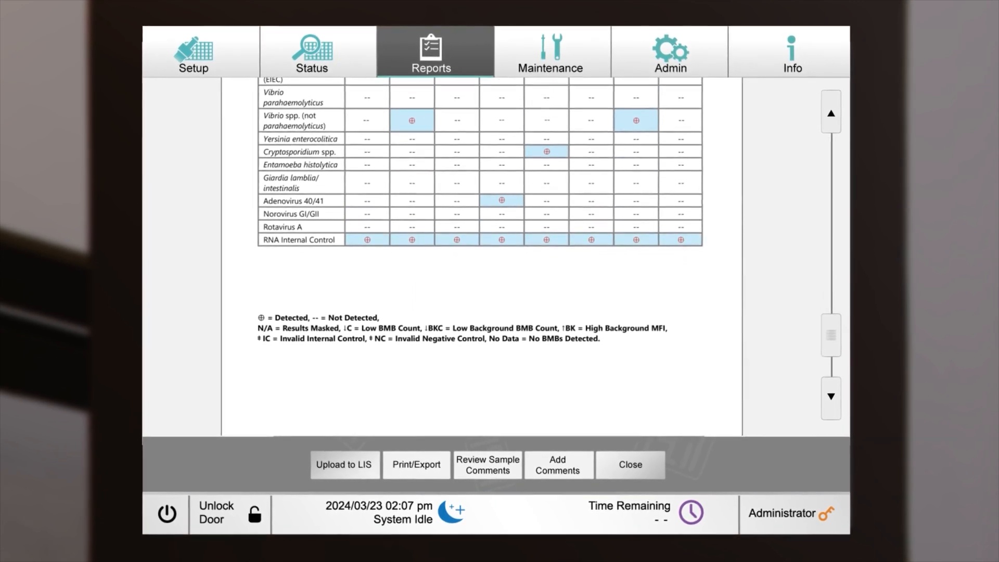